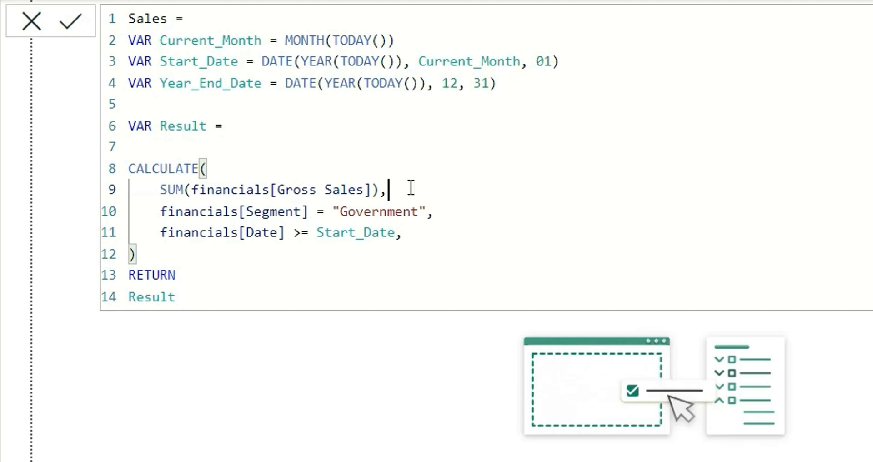
Step: Rename both occurrences of the Start_Date variable to Required_date using multi-cursor editing
{"action": "key", "text": "Shift+Enter"}
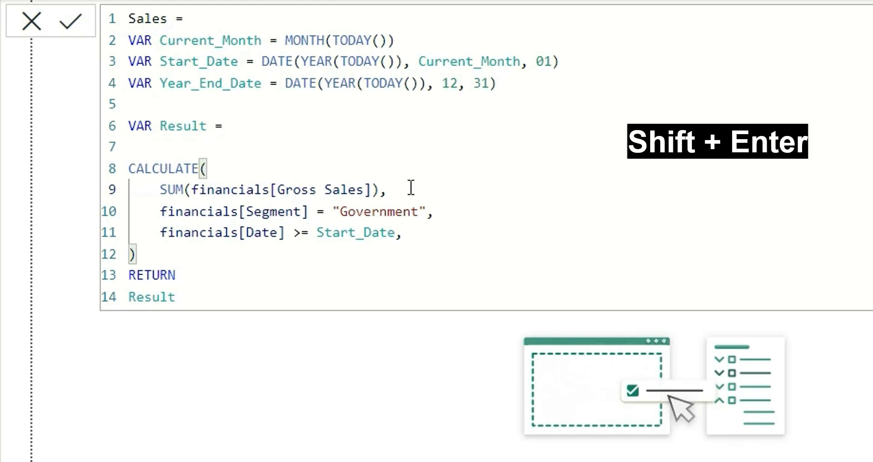
{"action": "key", "text": "Enter"}
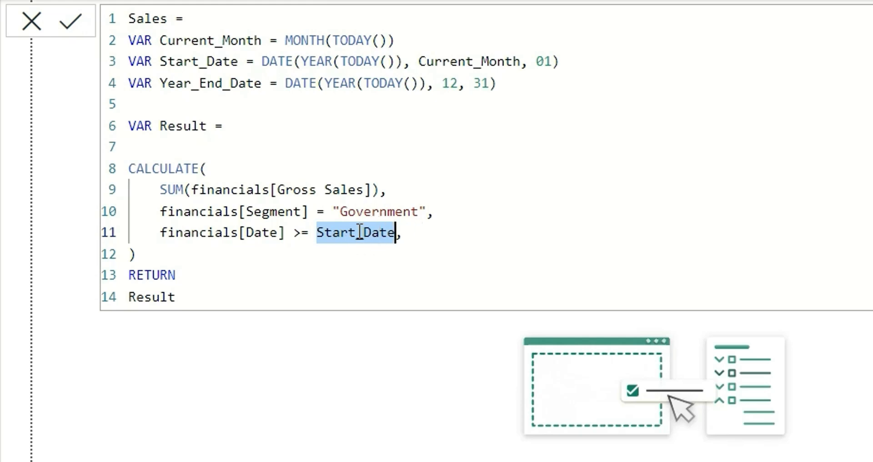
{"action": "double_click", "coordinate": [196, 61]}
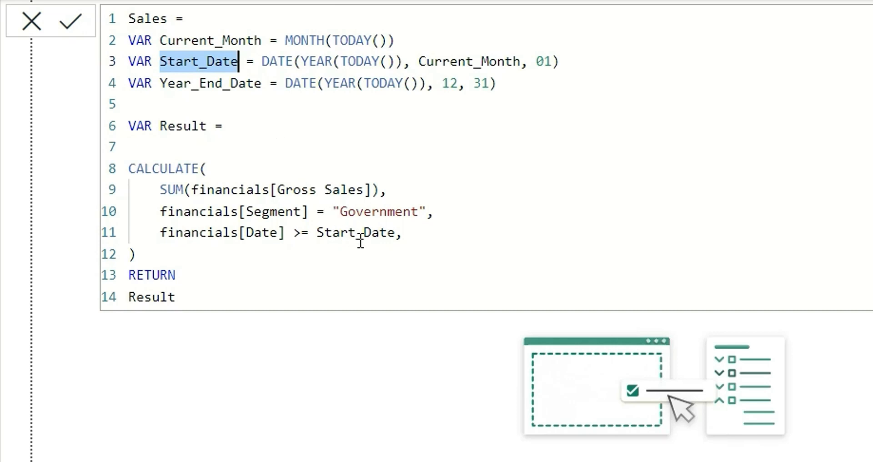
{"action": "key", "text": "Ctrl+Shift+L"}
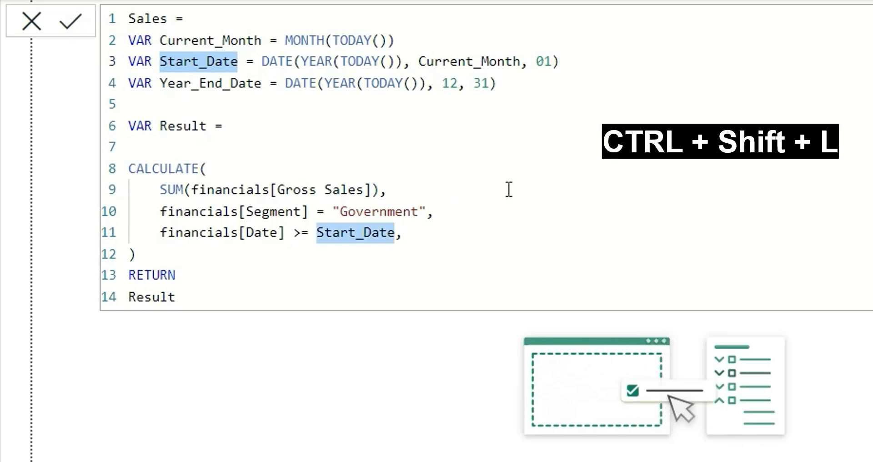
{"action": "key", "text": "ctrl+shift+l"}
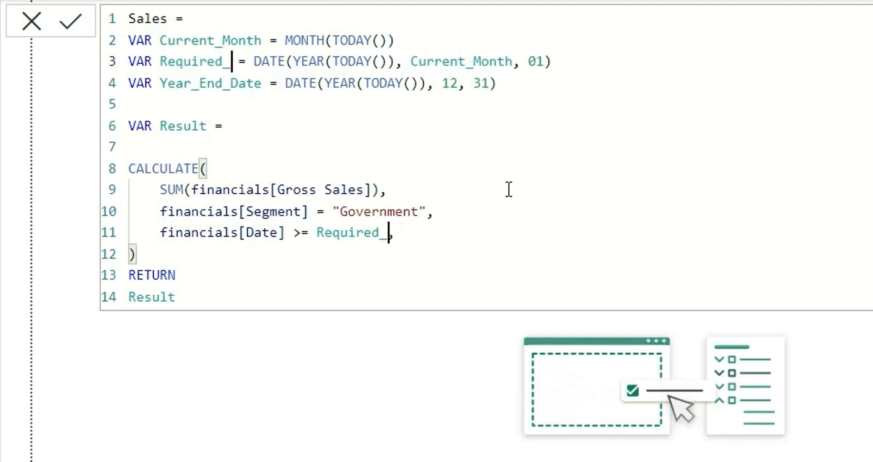
{"action": "type", "text": "date"}
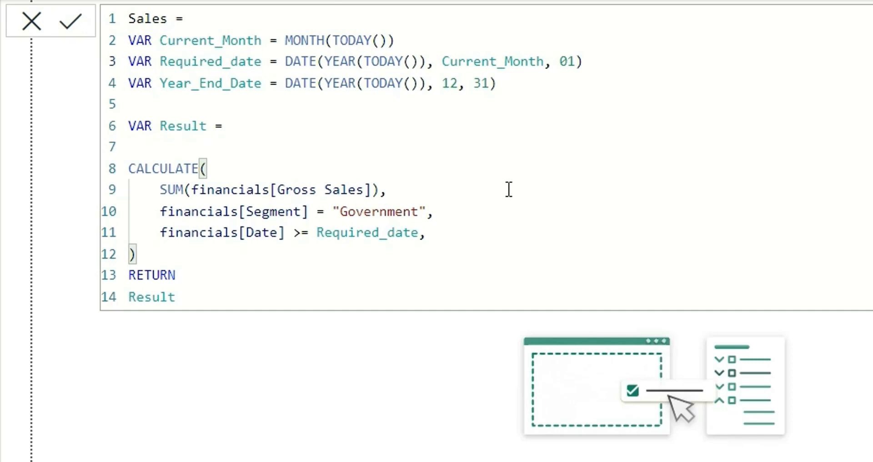
{"action": "key", "text": "Ctrl+L"}
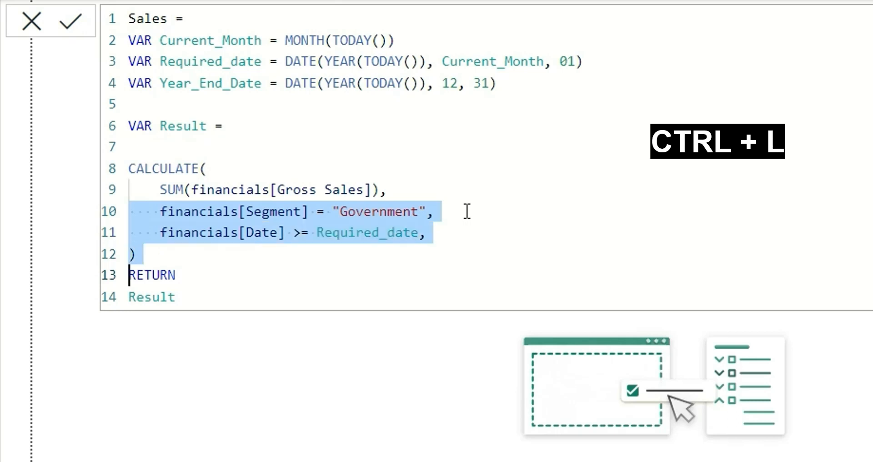
{"action": "key", "text": "Shift+Down"}
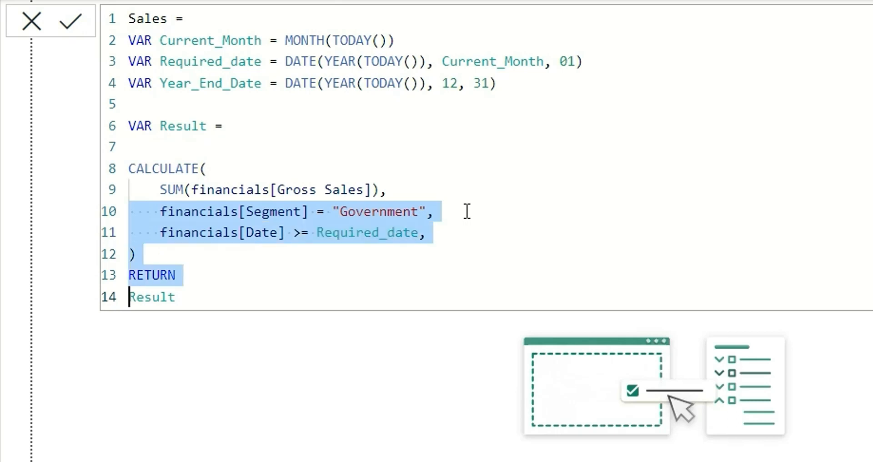
{"action": "left_click", "coordinate": [435, 212]}
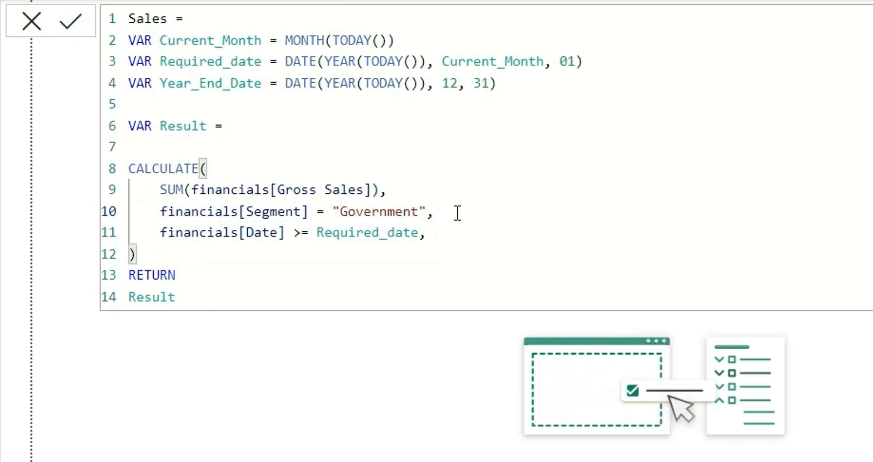
{"action": "key", "text": "Alt+Shift+Up"}
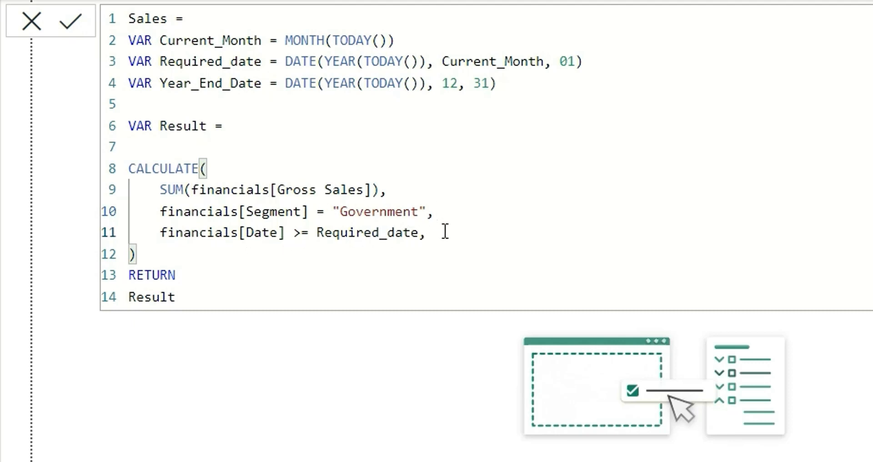
{"action": "key", "text": "Alt+Up"}
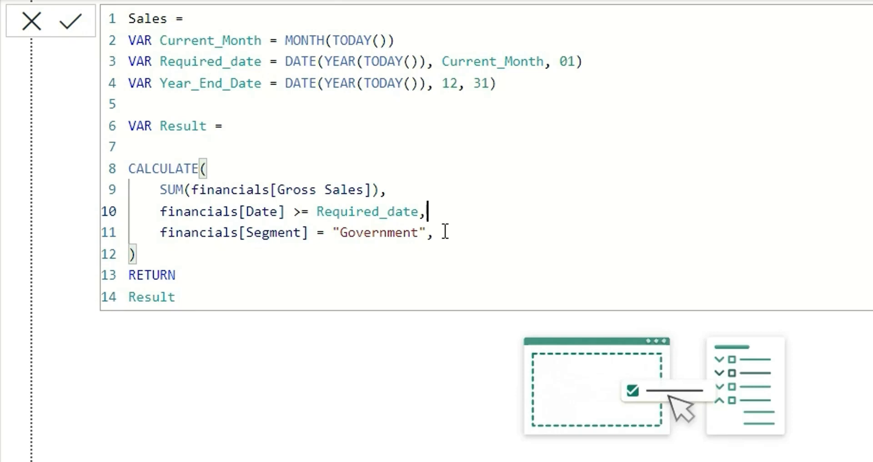
{"action": "key", "text": "Alt+Down"}
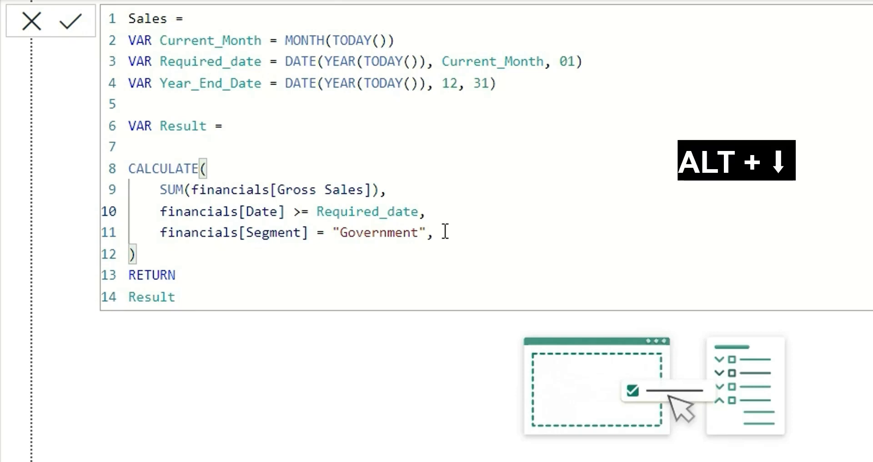
{"action": "key", "text": "Alt+Down"}
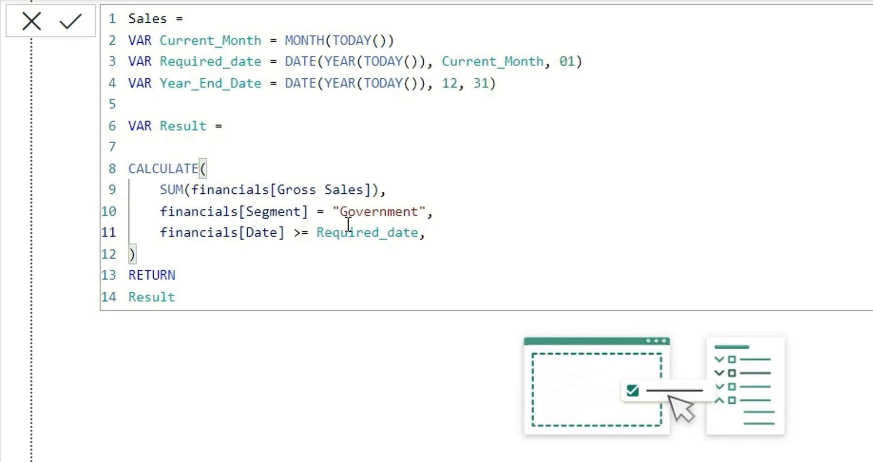
{"action": "left_click", "coordinate": [207, 169]}
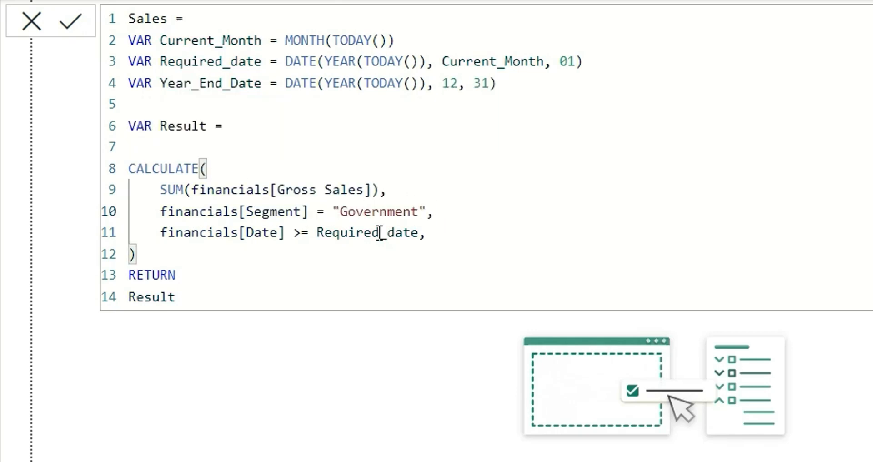
{"action": "left_click", "coordinate": [451, 233]}
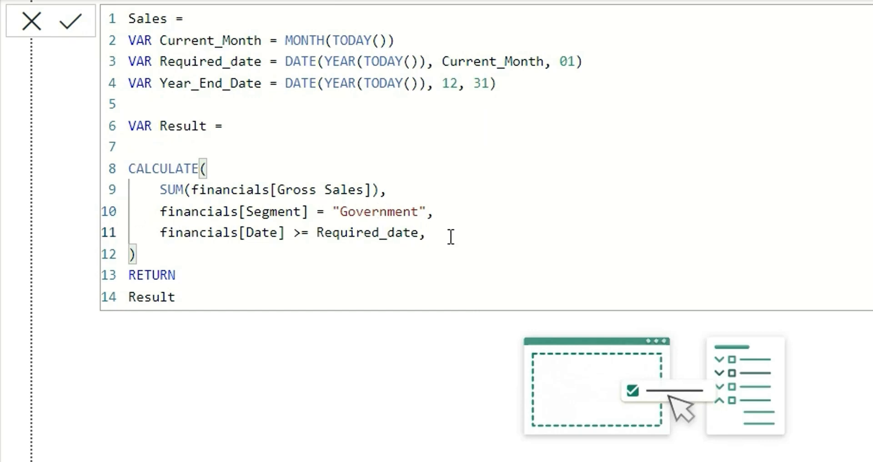
Step: Display the CALCULATE parameter info showing Expression and [Filter1] with its description
{"action": "key", "text": "Ctrl+Shift+Space"}
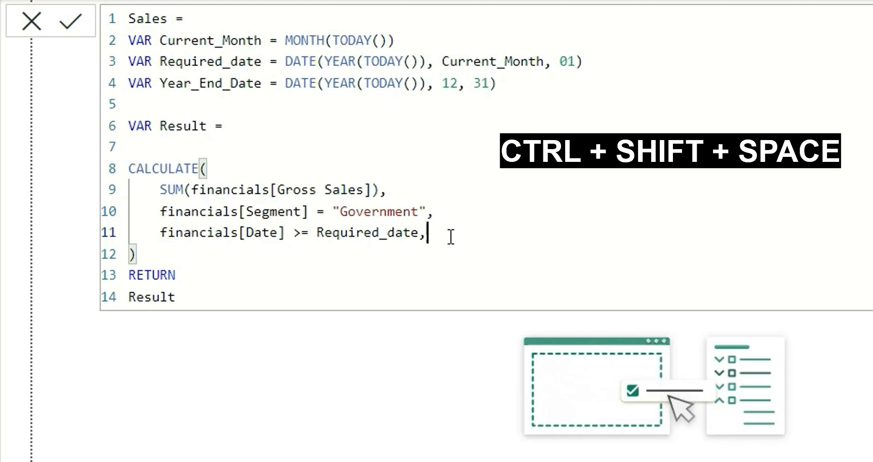
{"action": "key", "text": "ctrl+shift+space"}
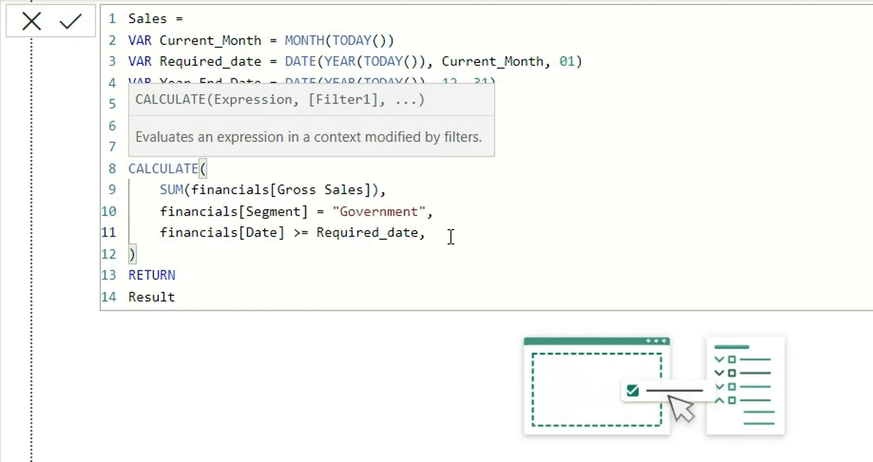
{"action": "left_click", "coordinate": [448, 233]}
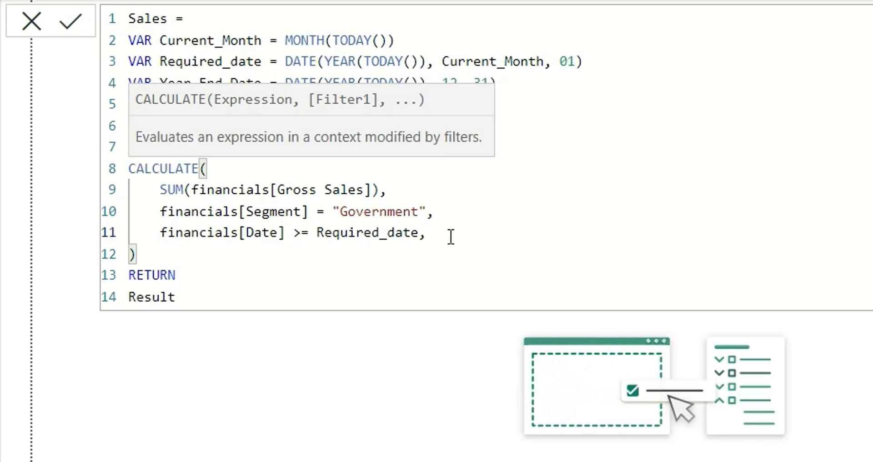
{"action": "left_click", "coordinate": [450, 233]}
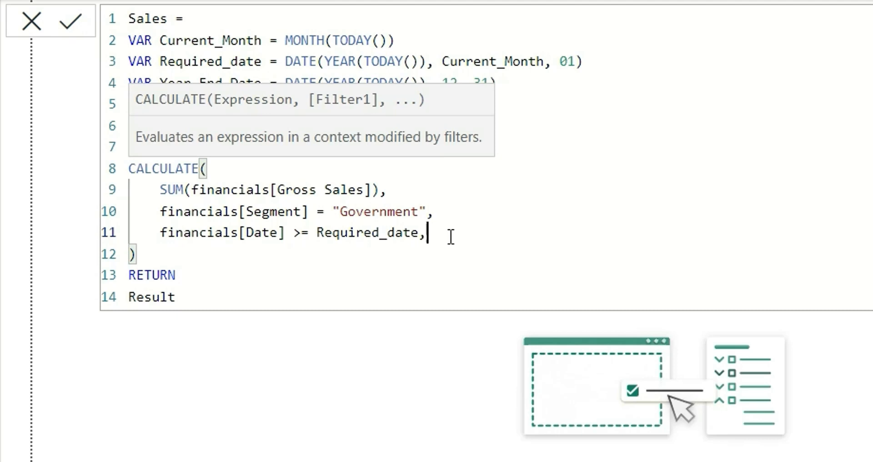